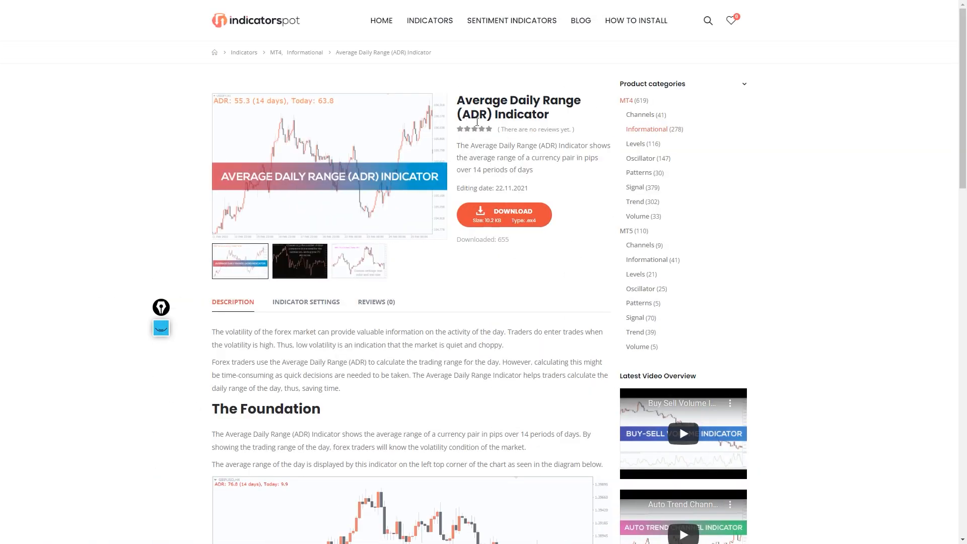
pyautogui.moveTo(504, 214)
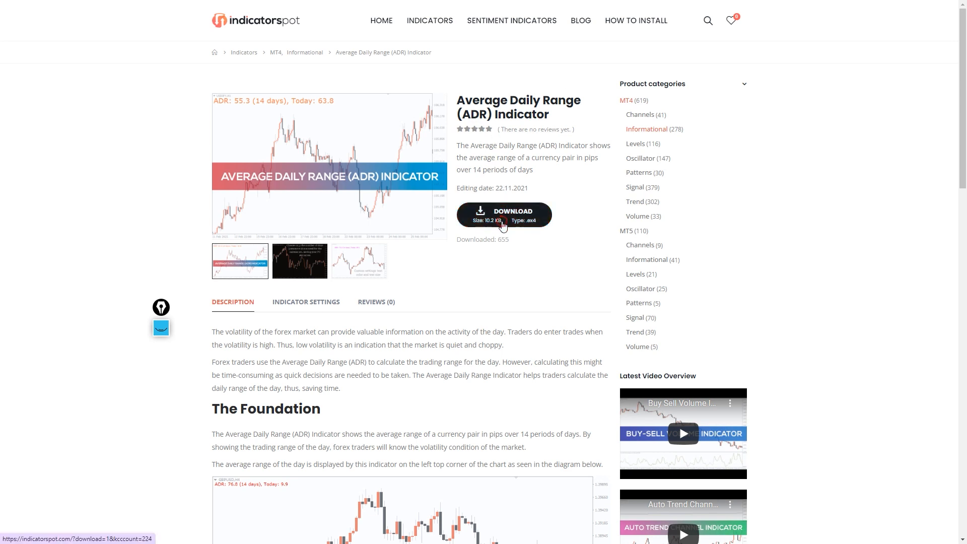
# Download the Average Daily Range indicator file from the indicatorspot product page
pyautogui.click(504, 214)
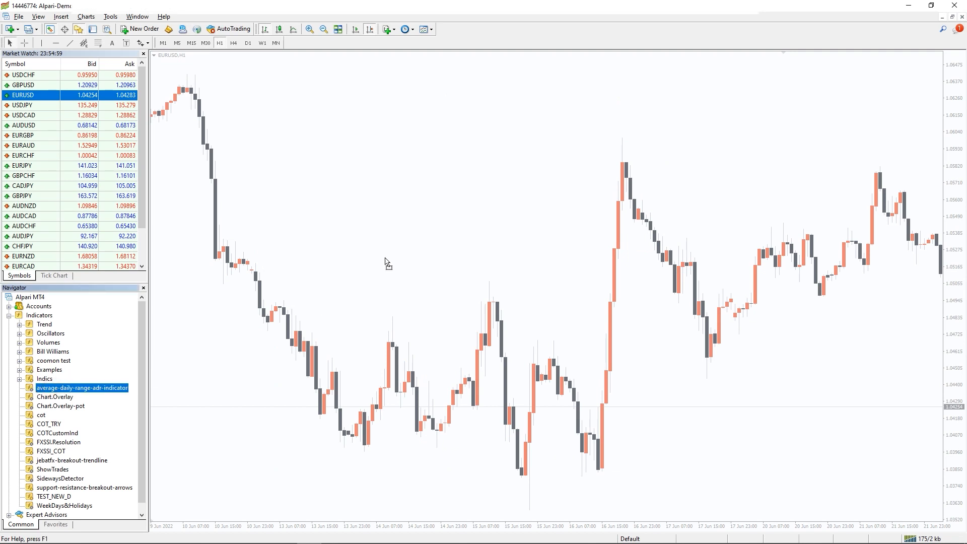
# Attach average-daily-range-adr-indicator to the chart with Allow DLL imports ticked
pyautogui.doubleClick(82, 387)
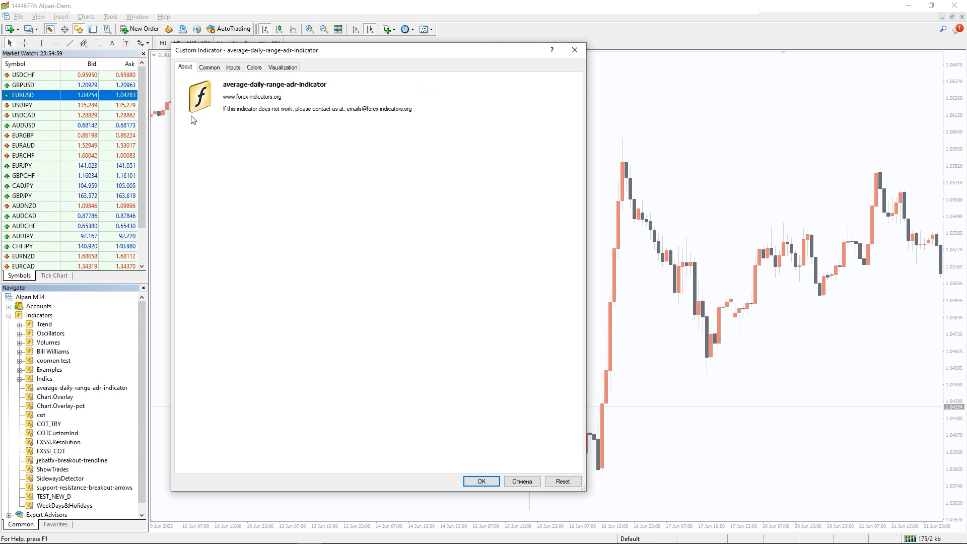
pyautogui.click(209, 67)
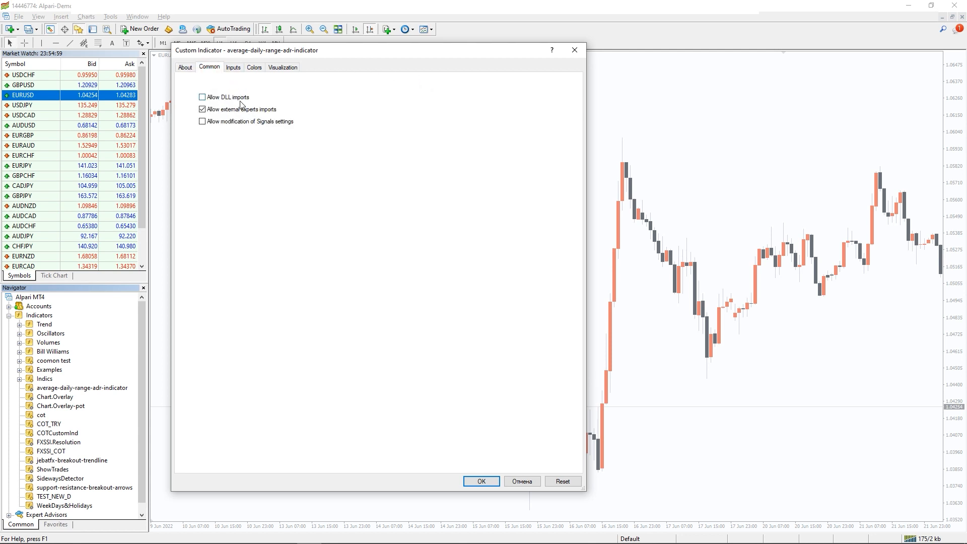
pyautogui.click(201, 97)
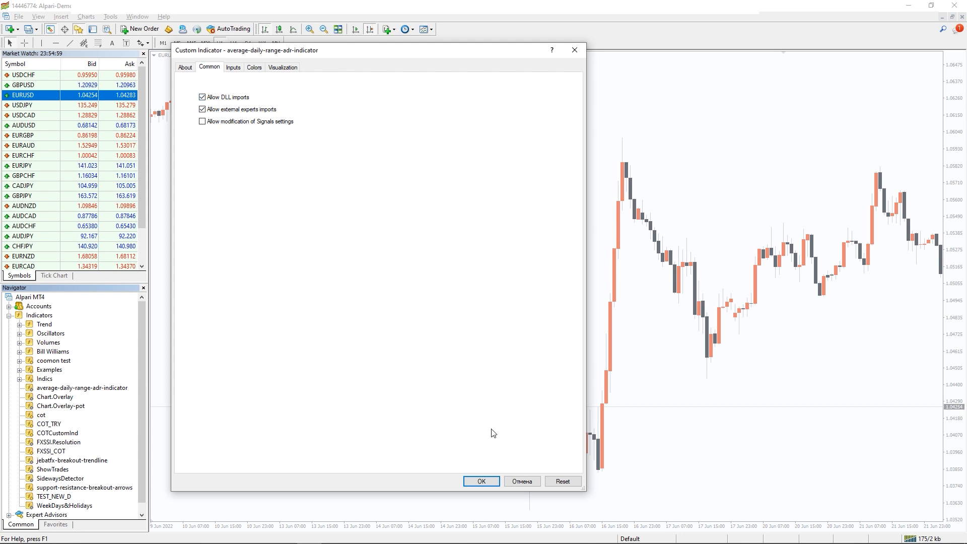
pyautogui.click(481, 481)
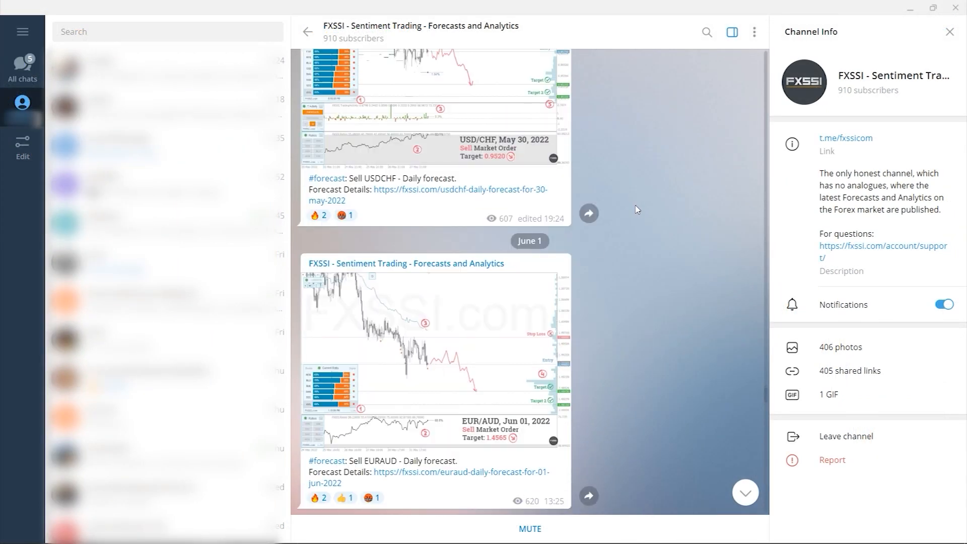
# Scroll the FXSSI feed and view an AUD/USD forecast image full size
pyautogui.scroll(-3)
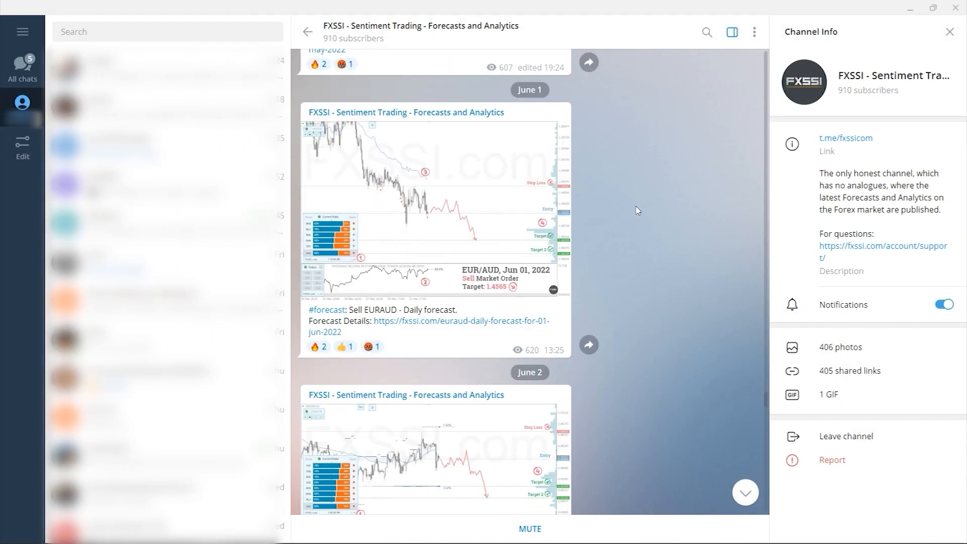
pyautogui.scroll(-3)
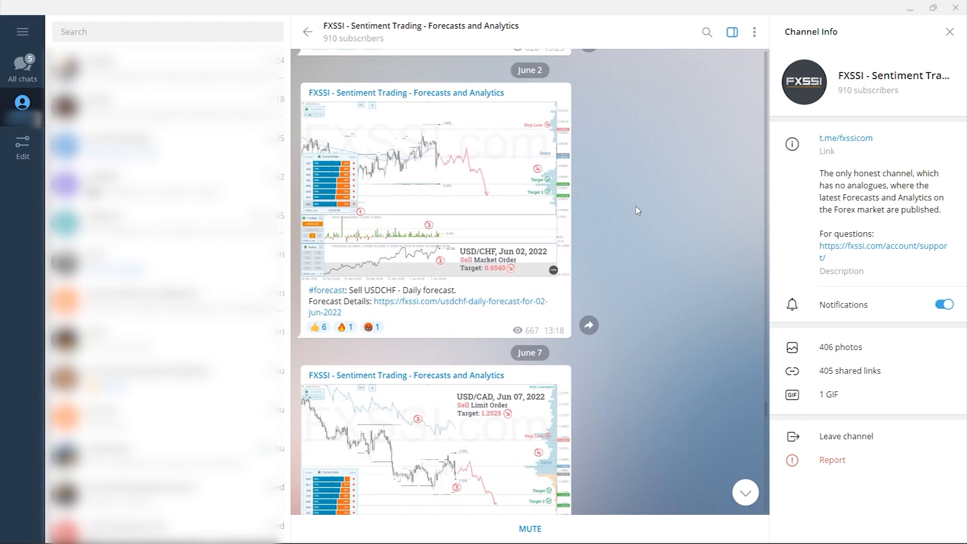
pyautogui.scroll(-3)
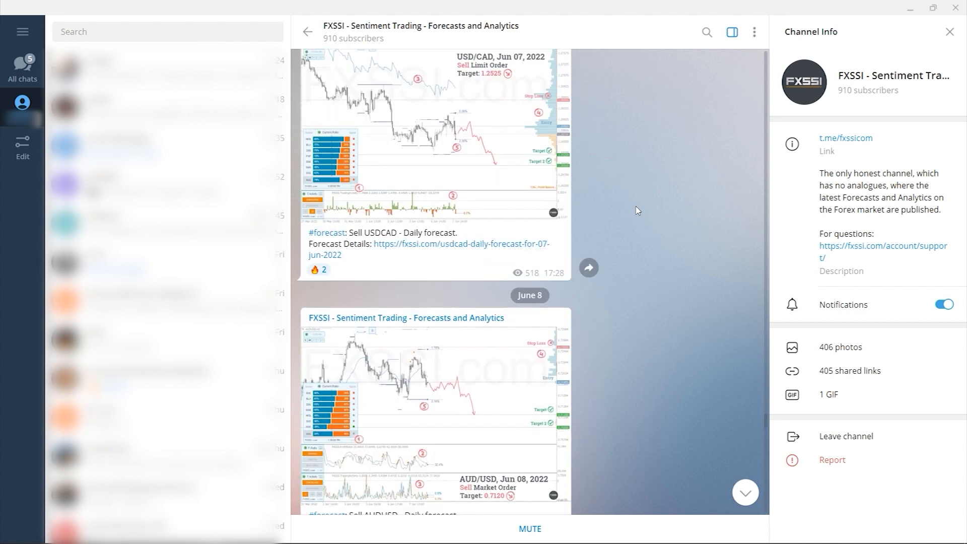
pyautogui.click(432, 407)
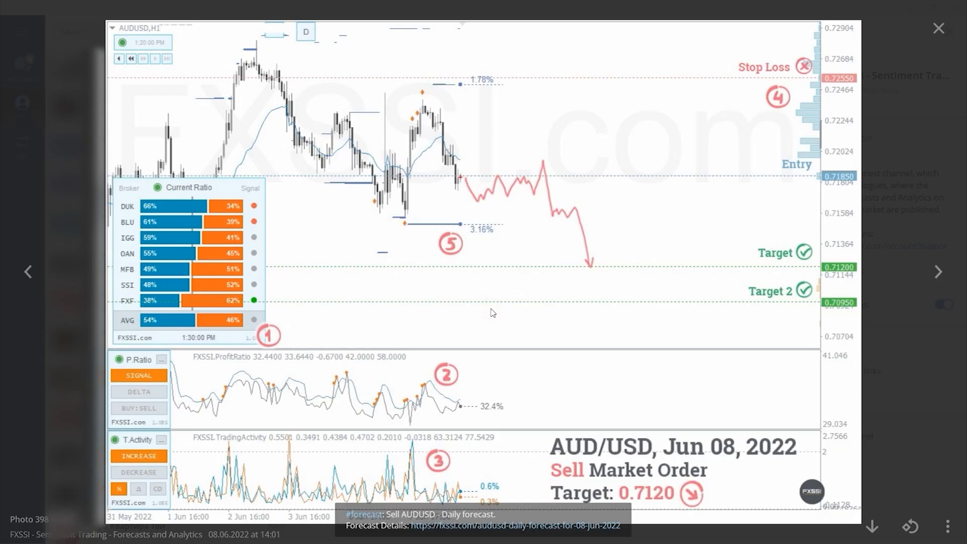
pyautogui.moveTo(789, 336)
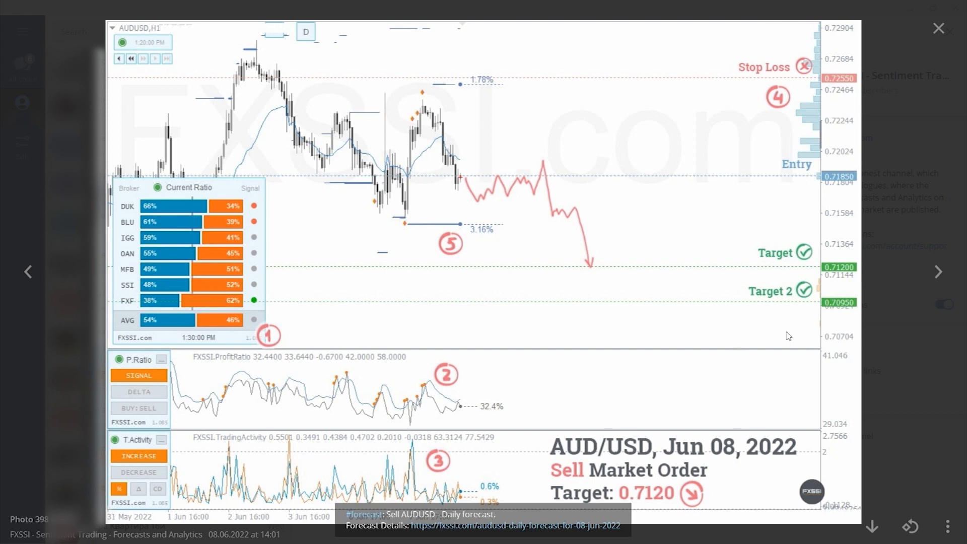
pyautogui.moveTo(593, 333)
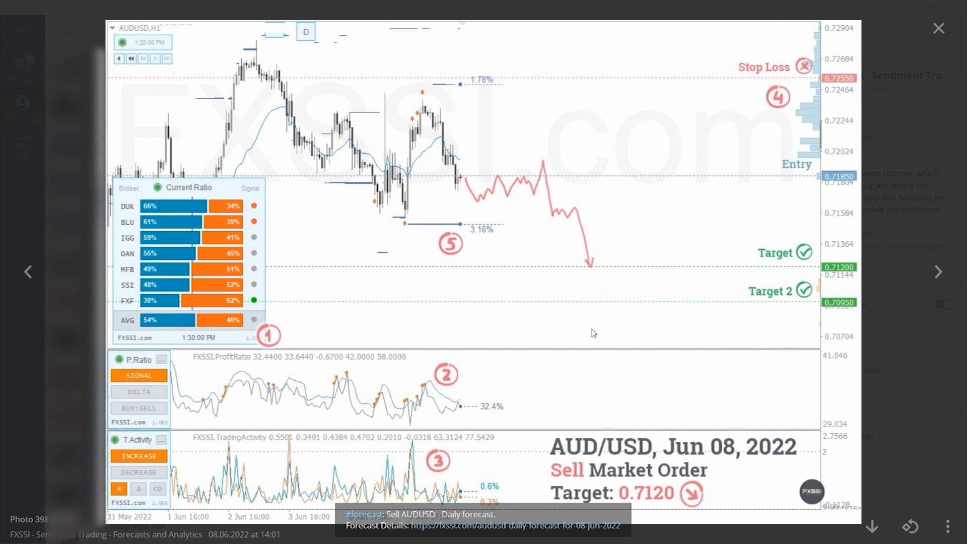
pyautogui.click(938, 28)
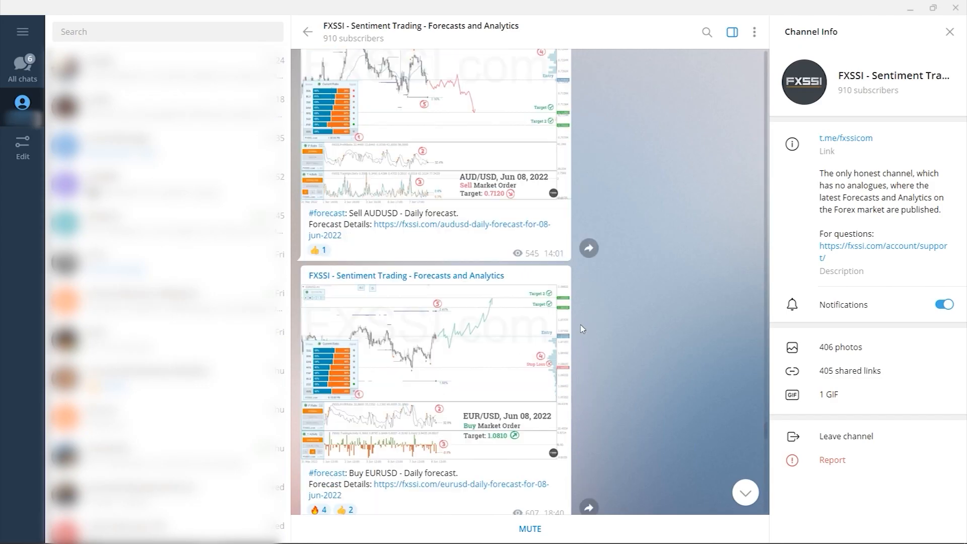
# Scroll further down the feed to the June 24 AUD/USD sell forecast post
pyautogui.scroll(-3)
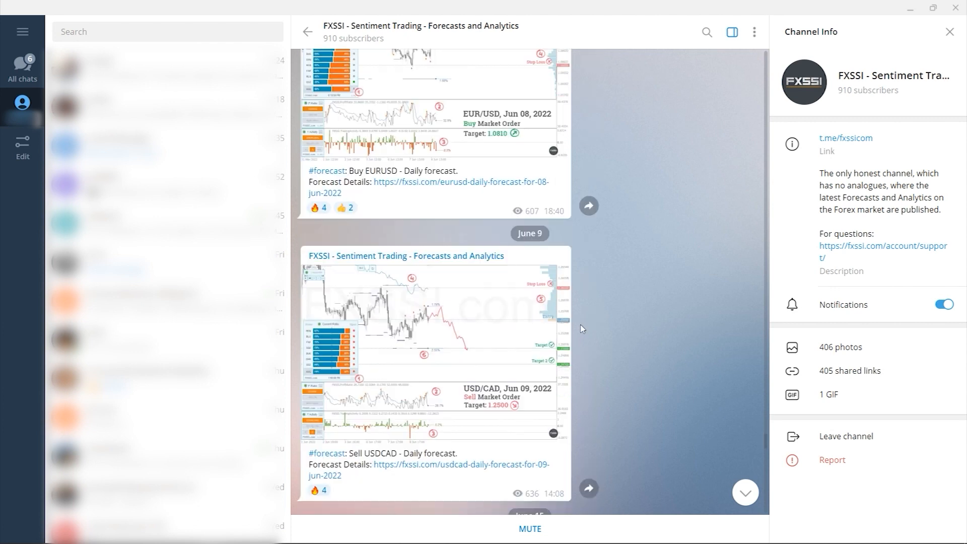
pyautogui.scroll(-3)
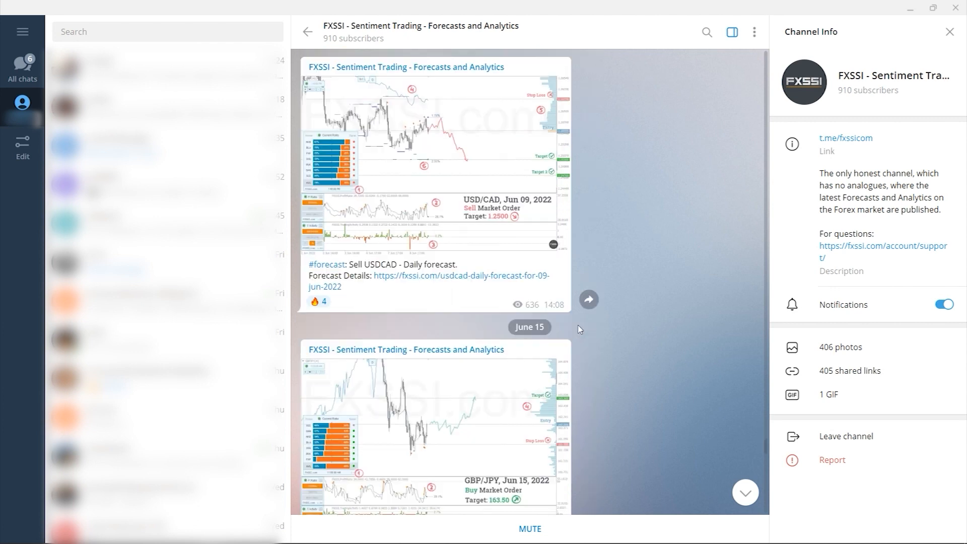
pyautogui.scroll(-3)
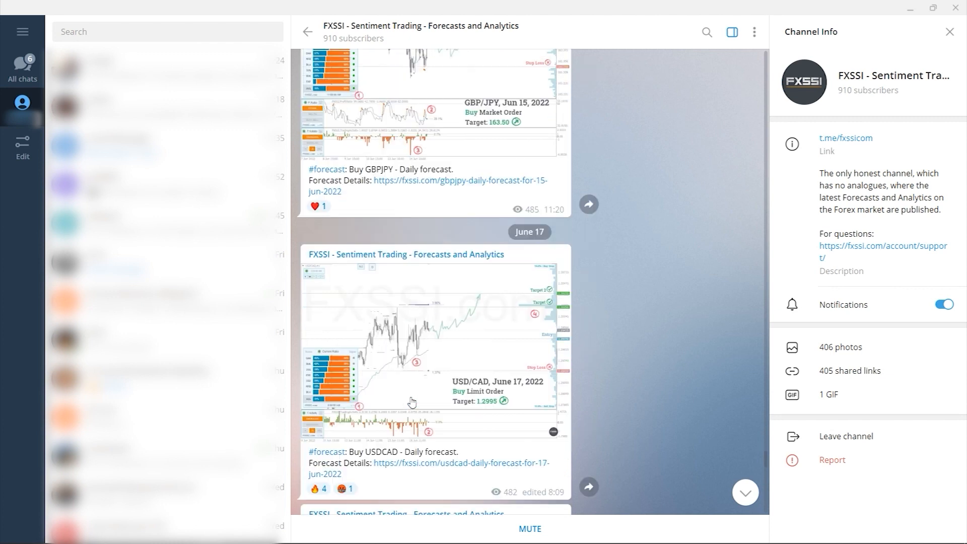
pyautogui.scroll(-3)
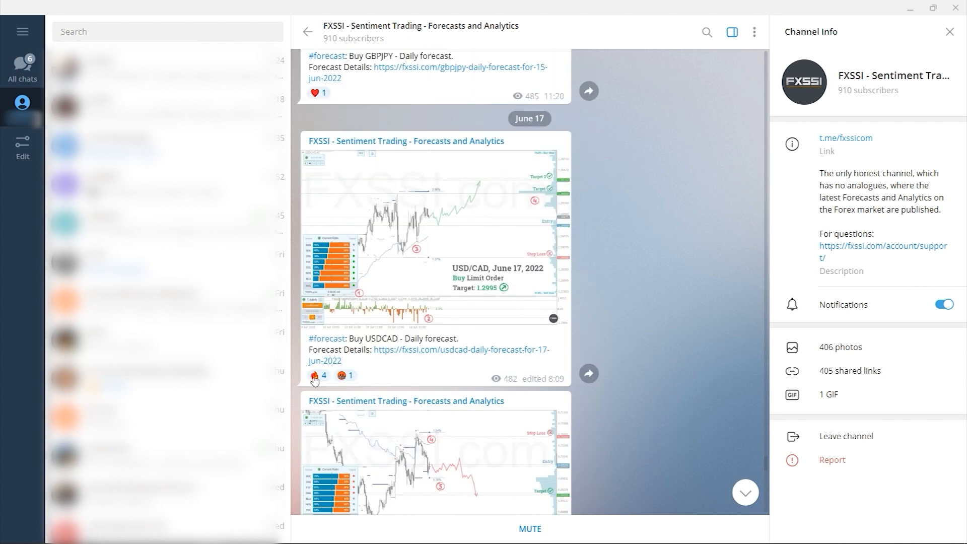
pyautogui.scroll(-3)
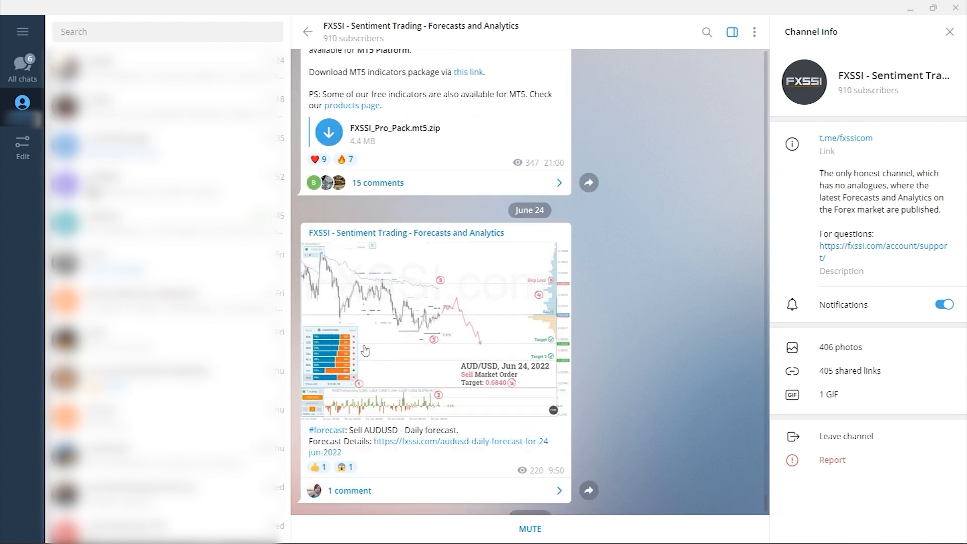
pyautogui.scroll(-3)
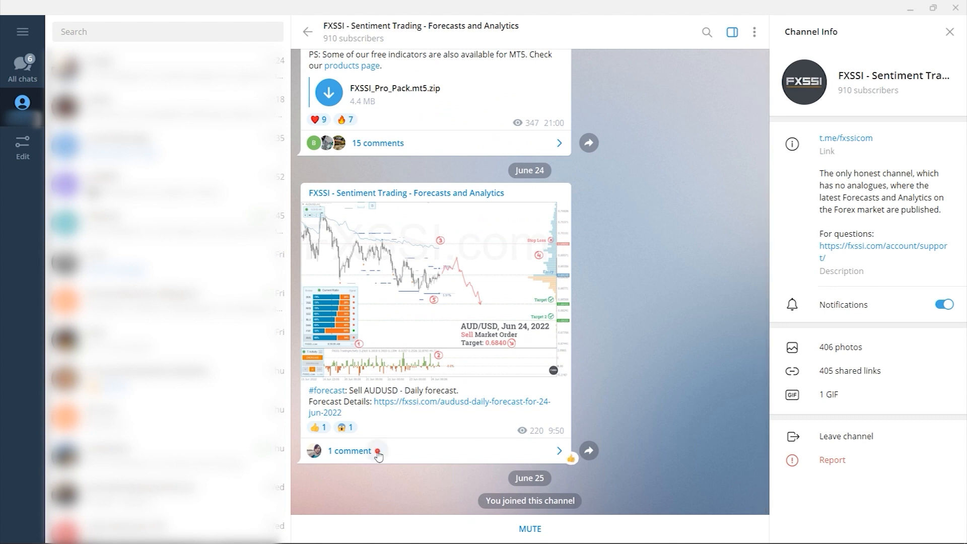
# Open the AUD/USD post's '1 comment' discussion and type 'Nice'
pyautogui.click(350, 450)
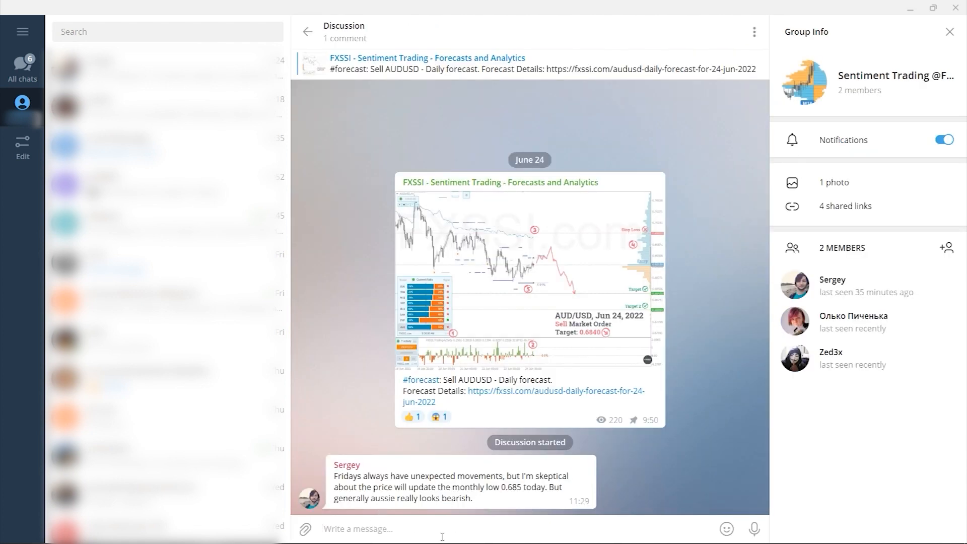
pyautogui.write('Nice')
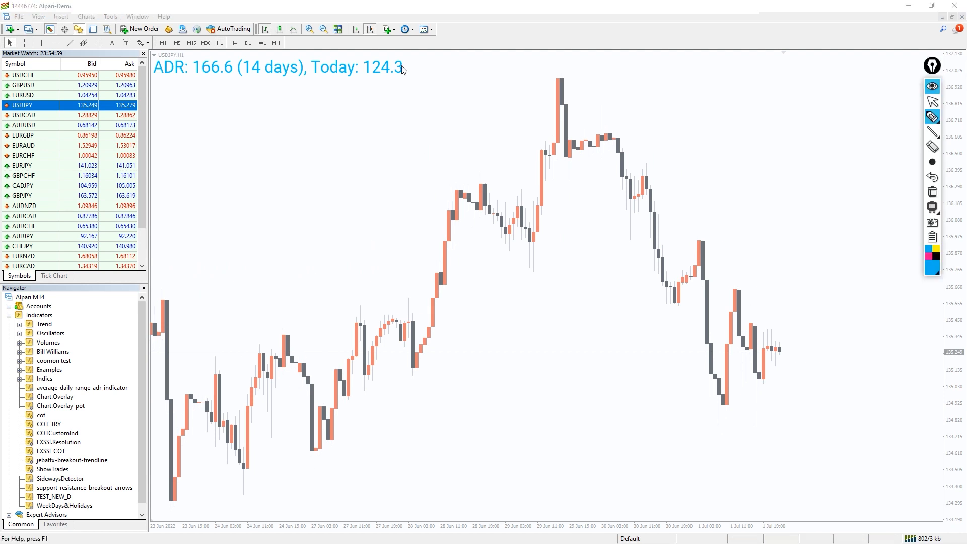
# Underline '166.6 (14 days)' on the USDJPY ADR readout with the screen pen
pyautogui.moveTo(401, 65); pyautogui.dragTo(311, 125)
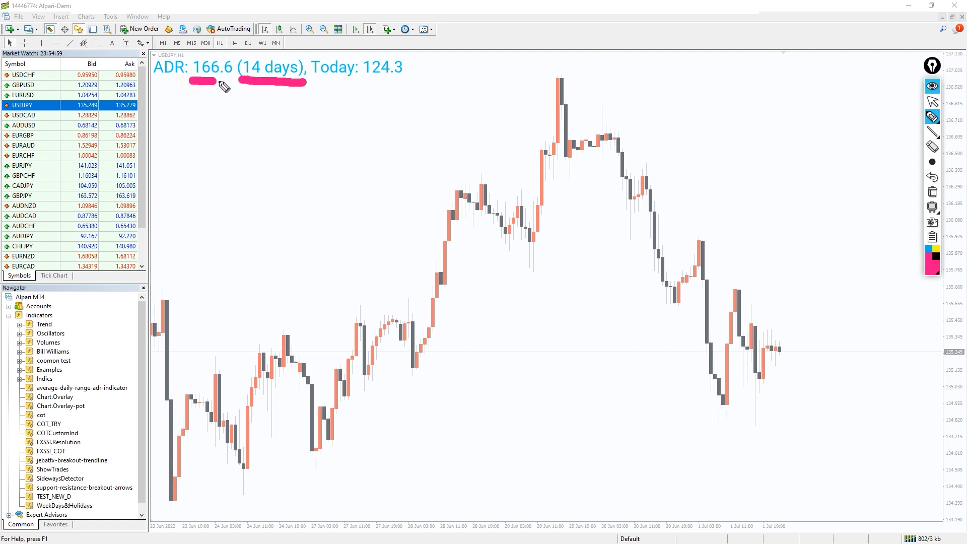
pyautogui.moveTo(407, 93)
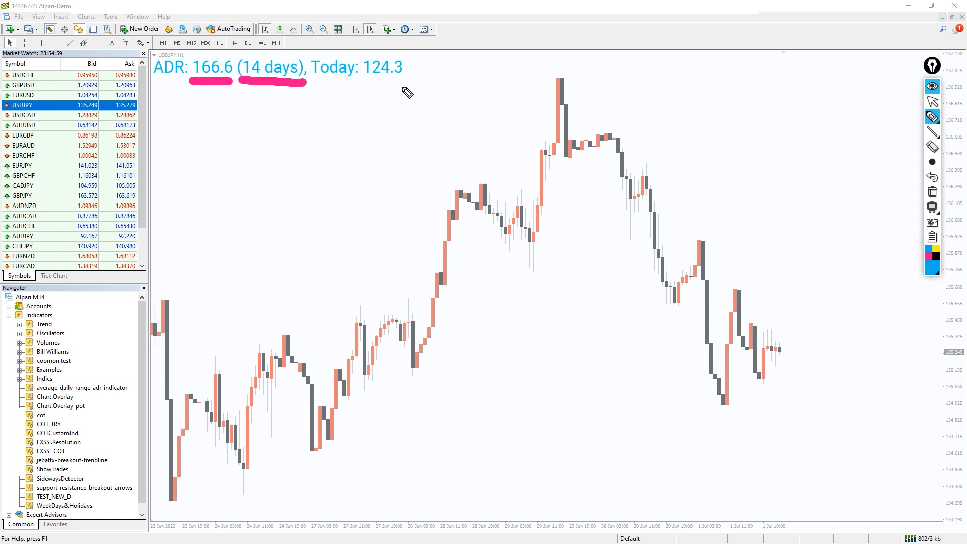
# Mark today's ADR value and price swings, then bring up EURAUD with its indicators list
pyautogui.moveTo(359, 80); pyautogui.dragTo(410, 80)
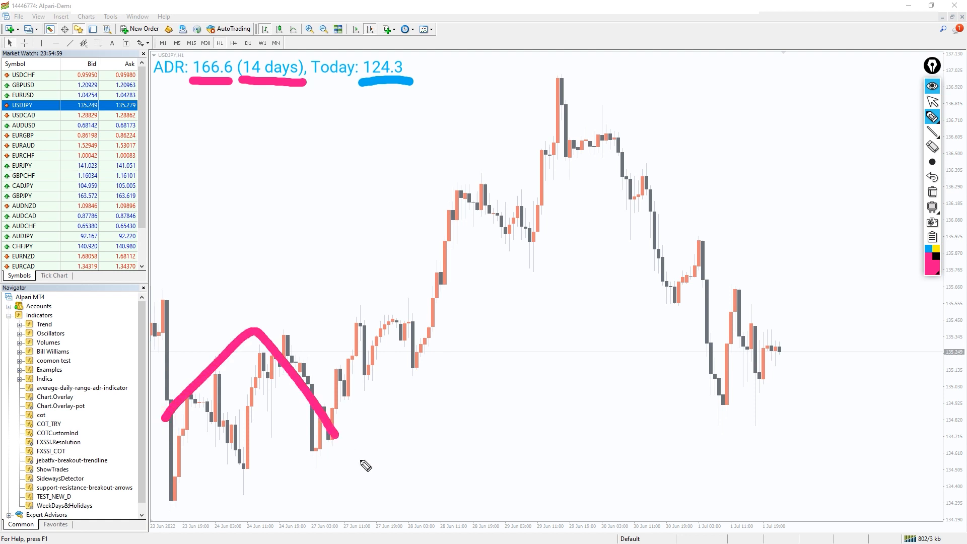
pyautogui.moveTo(357, 465); pyautogui.dragTo(672, 333)
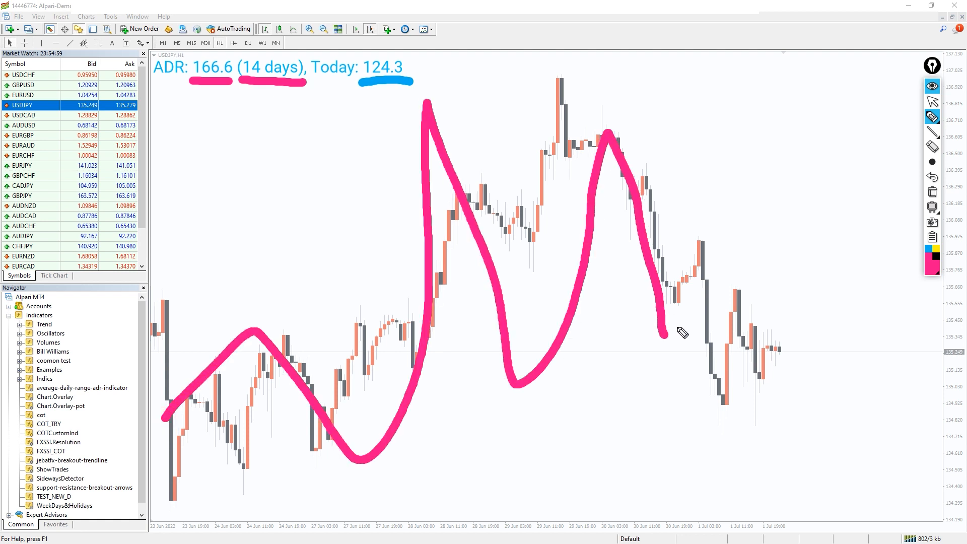
pyautogui.moveTo(666, 336); pyautogui.dragTo(712, 290)
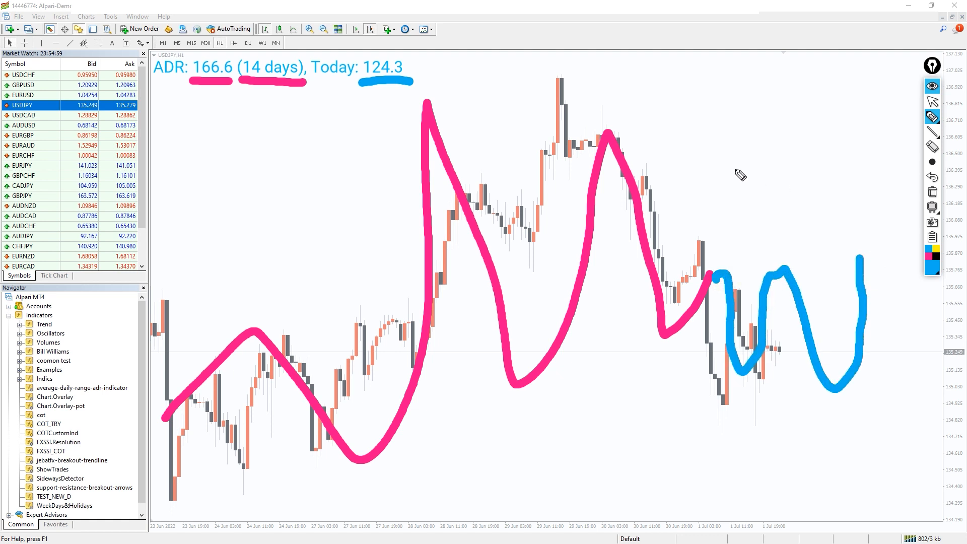
pyautogui.click(25, 145)
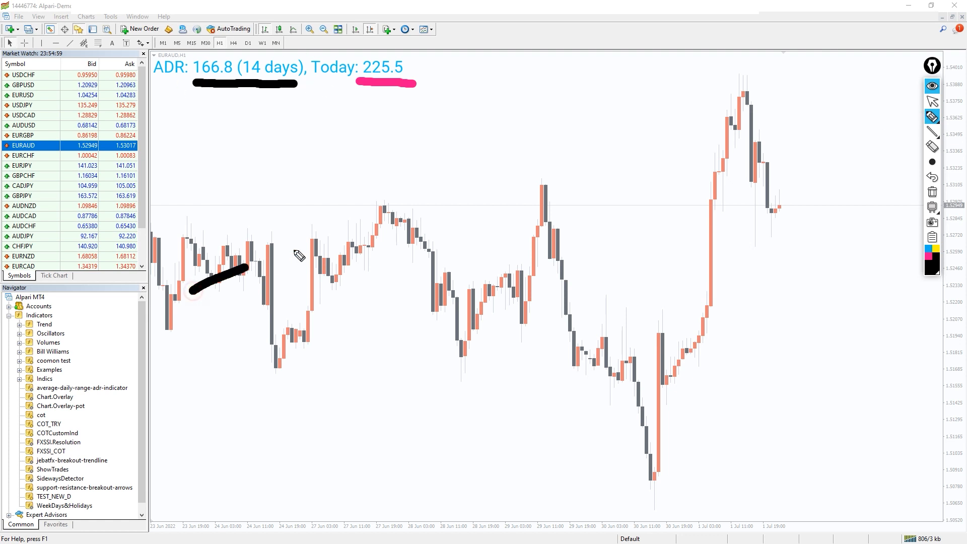
pyautogui.moveTo(192, 290); pyautogui.dragTo(580, 303)
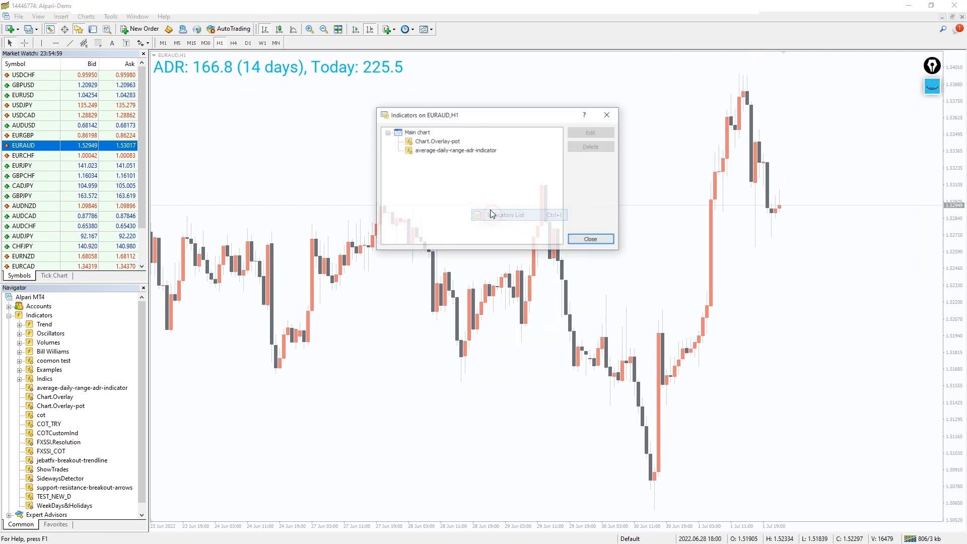
# Set the ADR indicator's FontName to Arial, FontSize 20 and Window_Corner 1
pyautogui.doubleClick(454, 150)
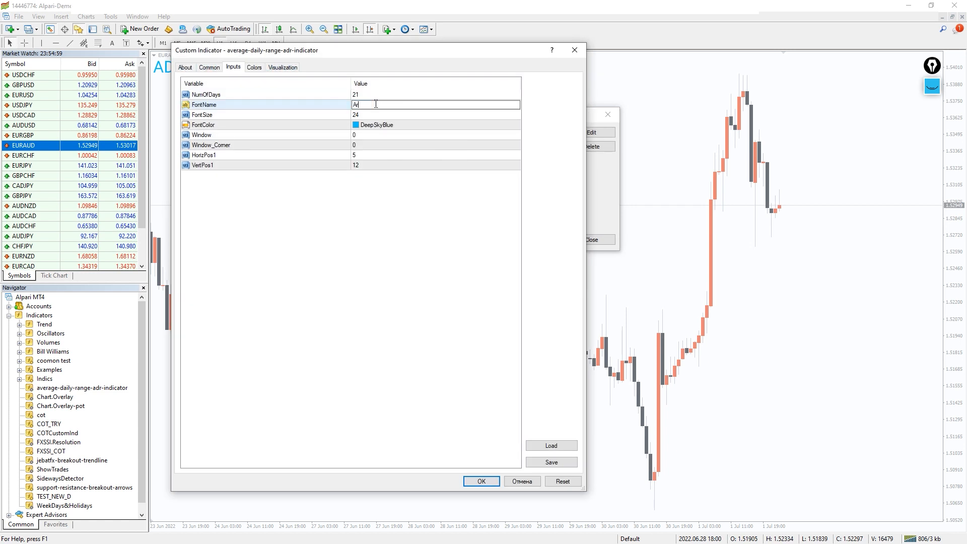
pyautogui.click(431, 115)
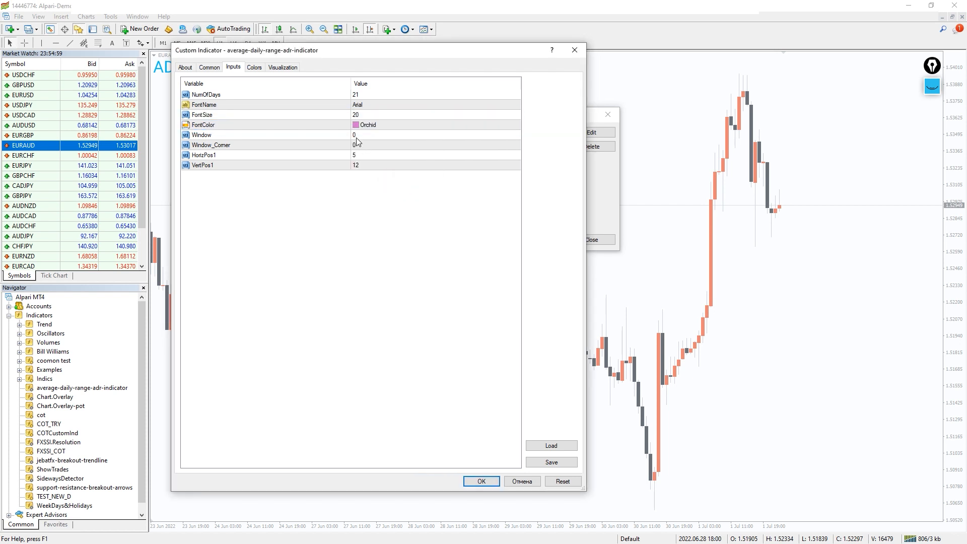
pyautogui.click(358, 145)
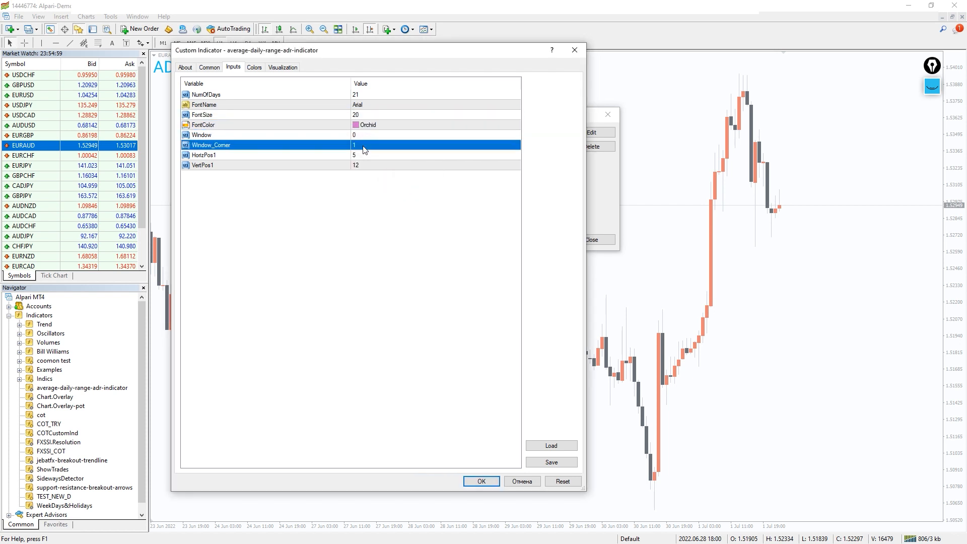
pyautogui.click(481, 481)
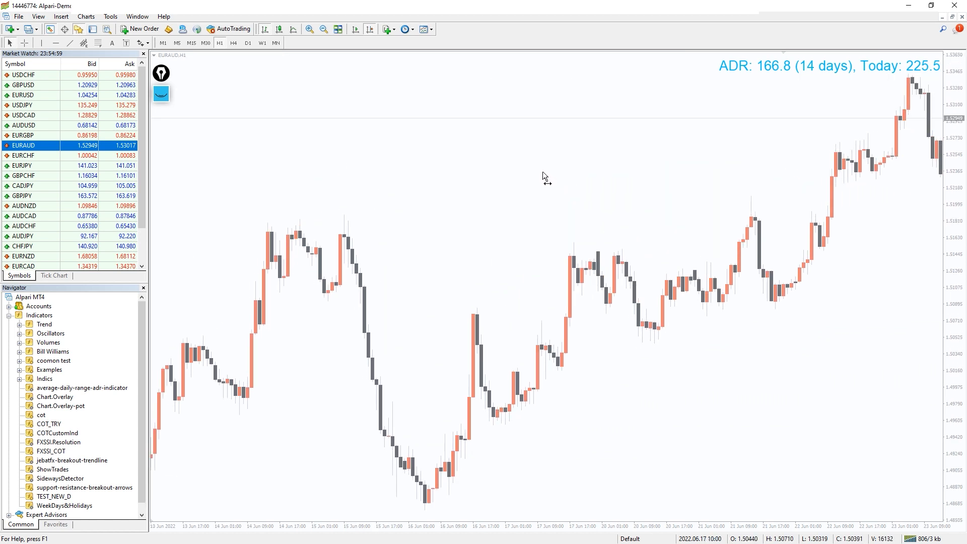
# Switch the EURAUD chart to H4 and scroll back through earlier bars
pyautogui.click(233, 42)
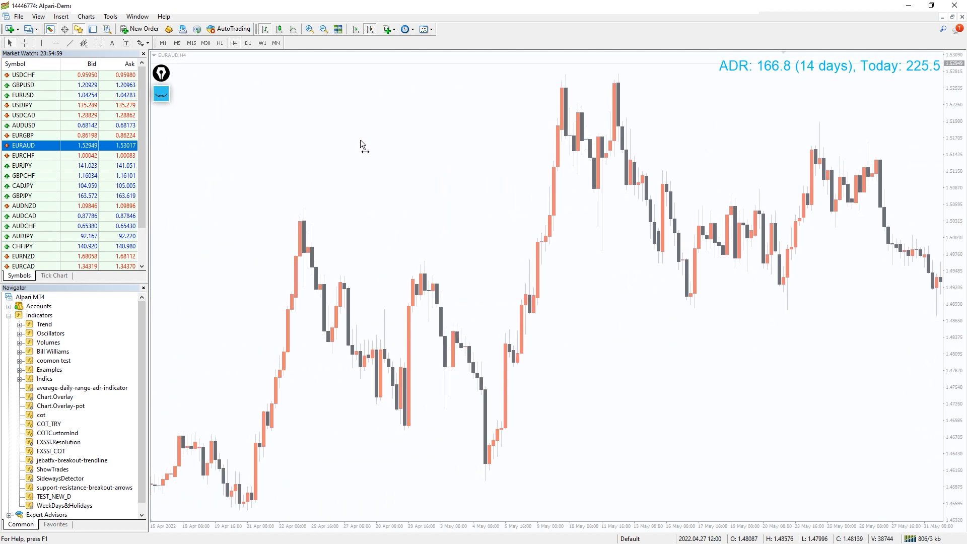
pyautogui.hscroll(-3)
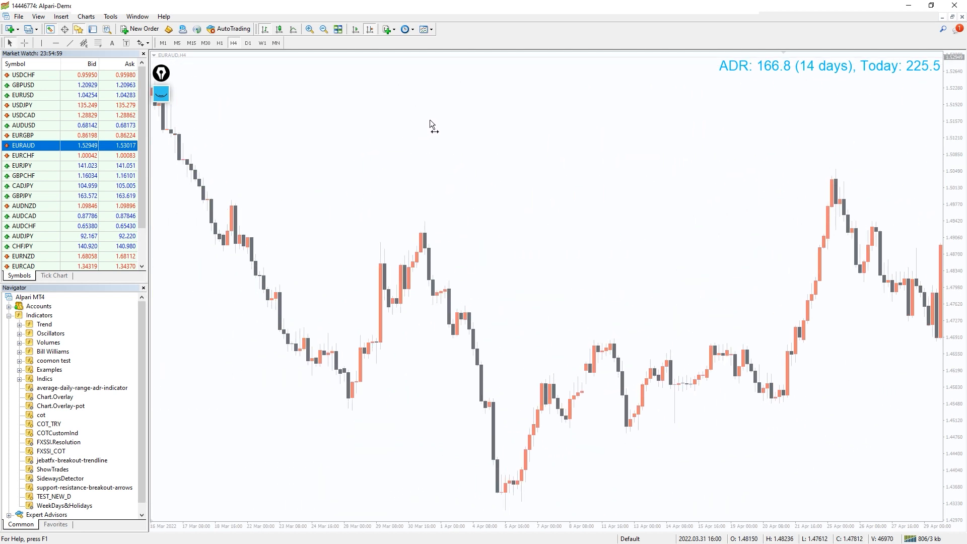